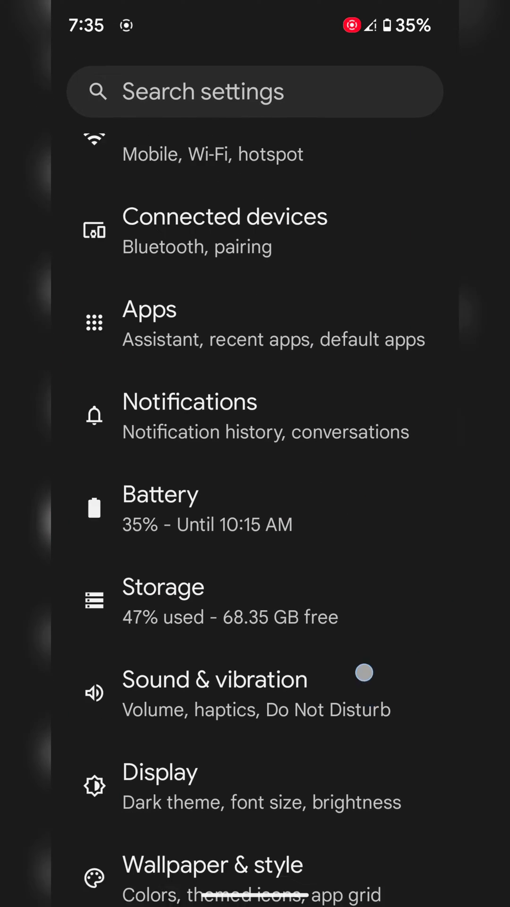
# Navigate from the main Settings list into the System settings page
pyautogui.scroll(-3)
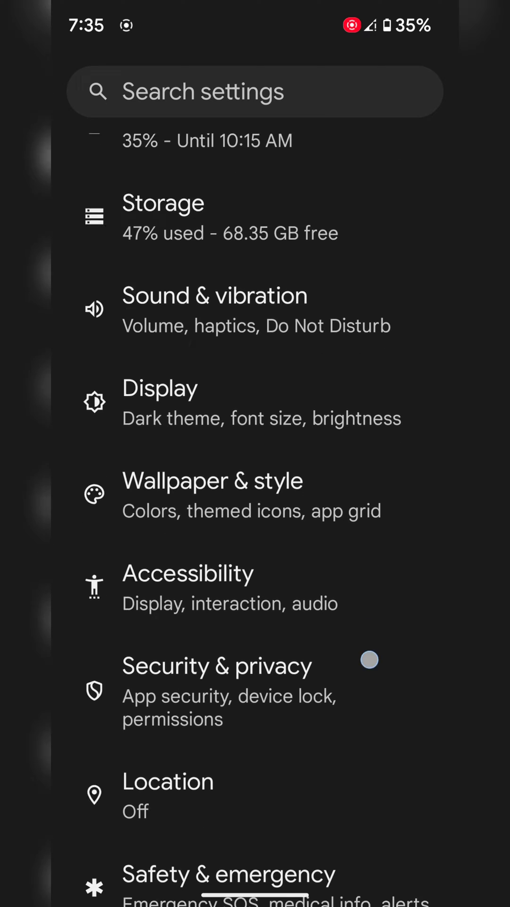
pyautogui.scroll(-3)
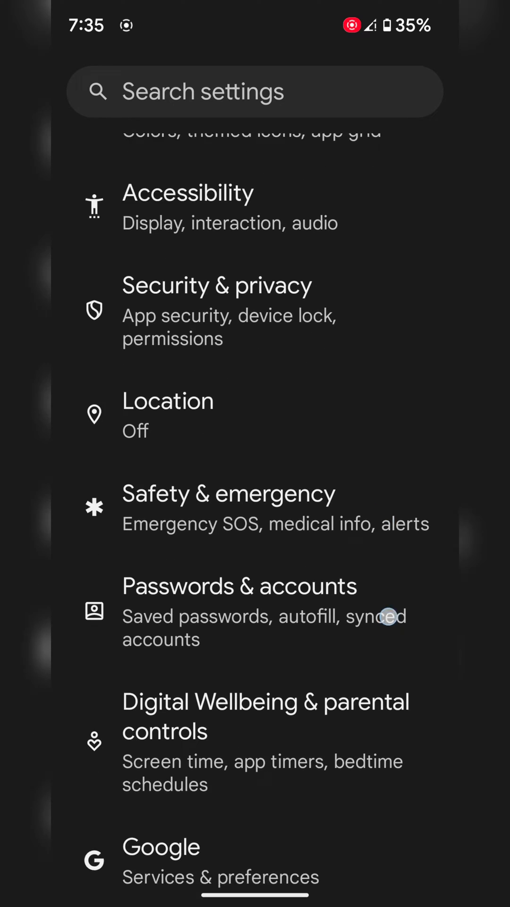
pyautogui.scroll(-3)
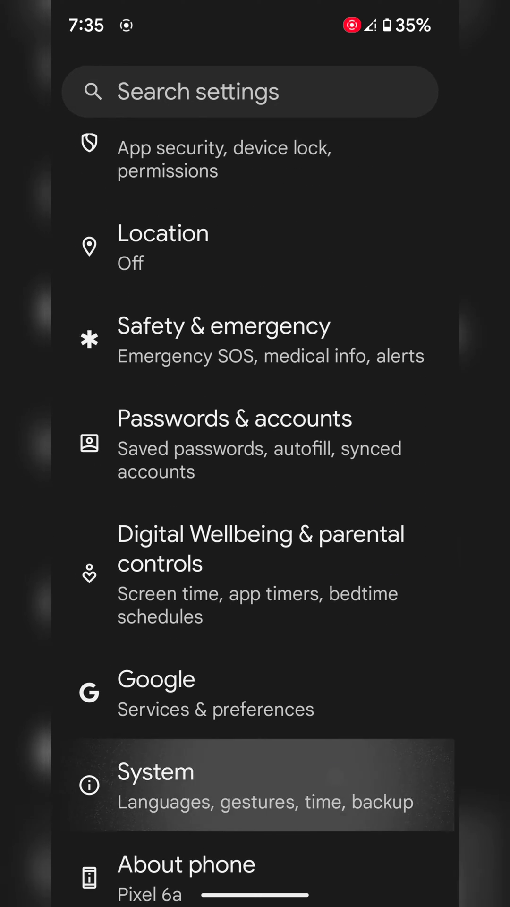
pyautogui.click(156, 784)
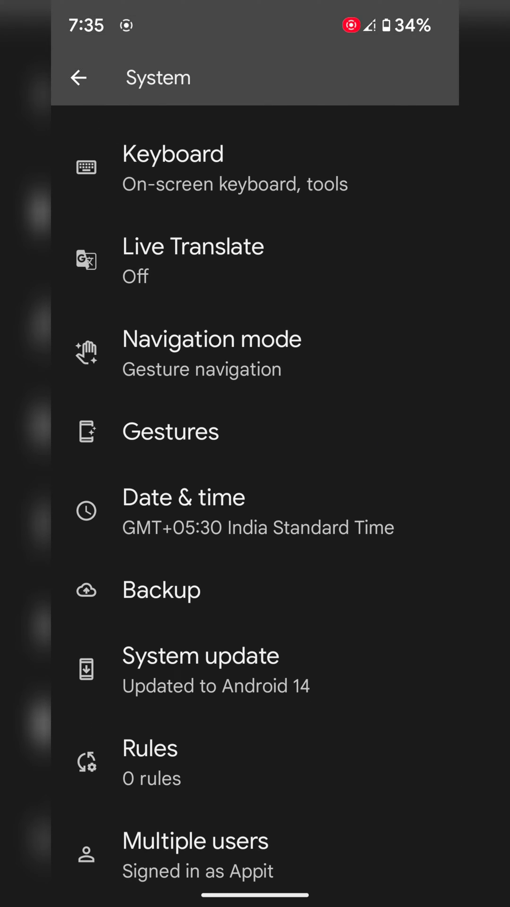
# Enter the Backup page and review Backup by Google One and photo/video backup details
pyautogui.click(161, 589)
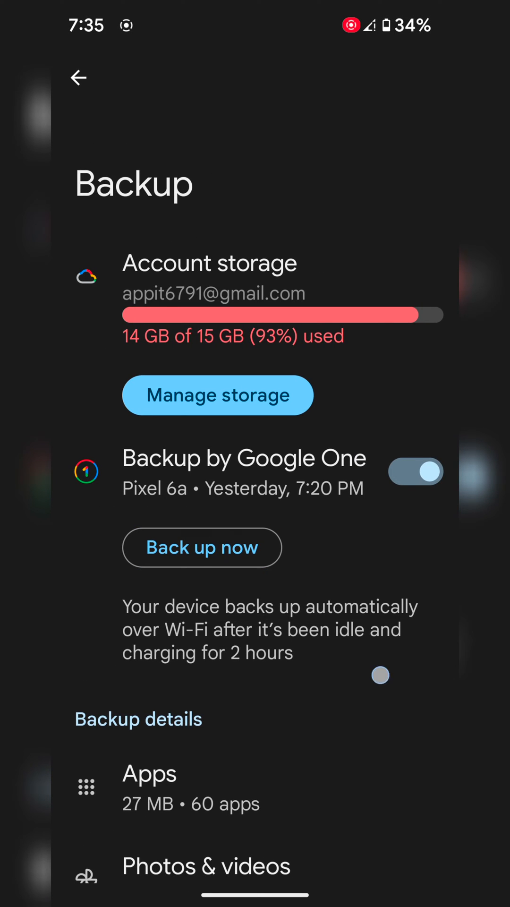
pyautogui.scroll(-3)
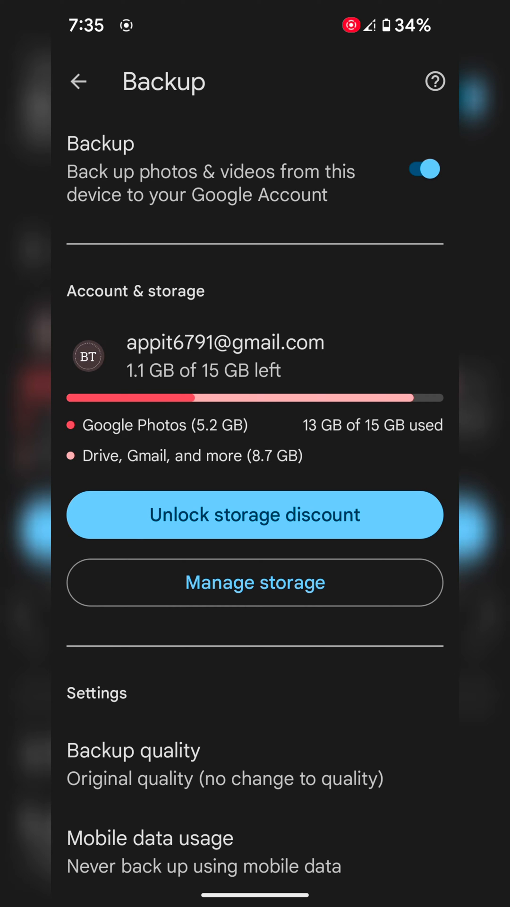
# Leave the backup pages after the failed backup attempt and return to the main Settings list
pyautogui.scroll(-3)
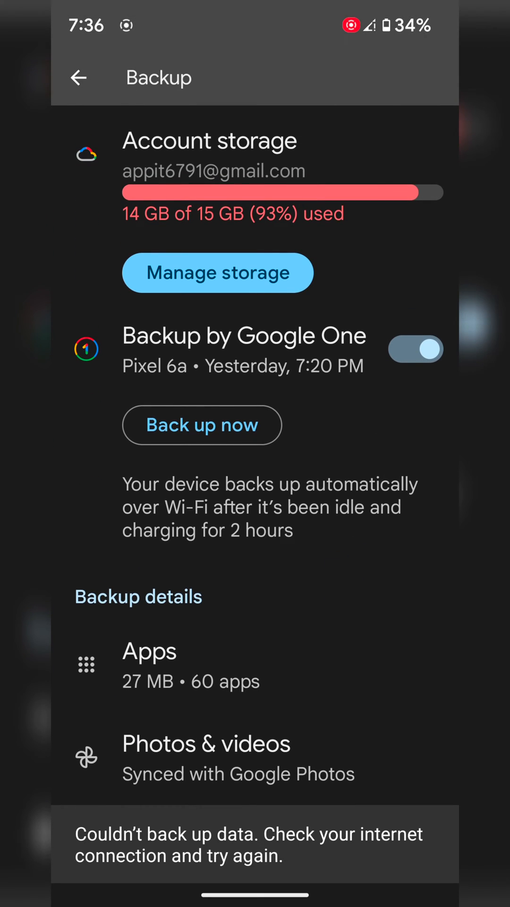
pyautogui.click(78, 78)
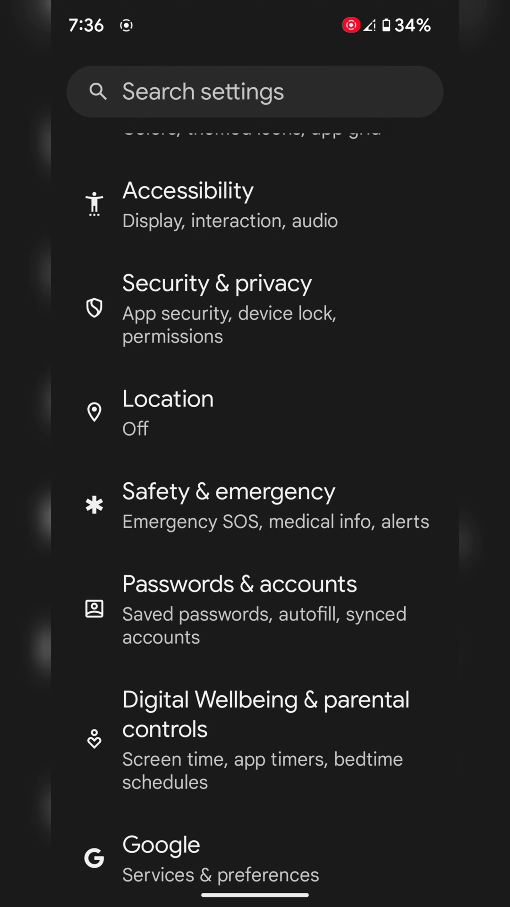
# Go through Passwords & accounts to the Google account's Account sync settings
pyautogui.click(239, 583)
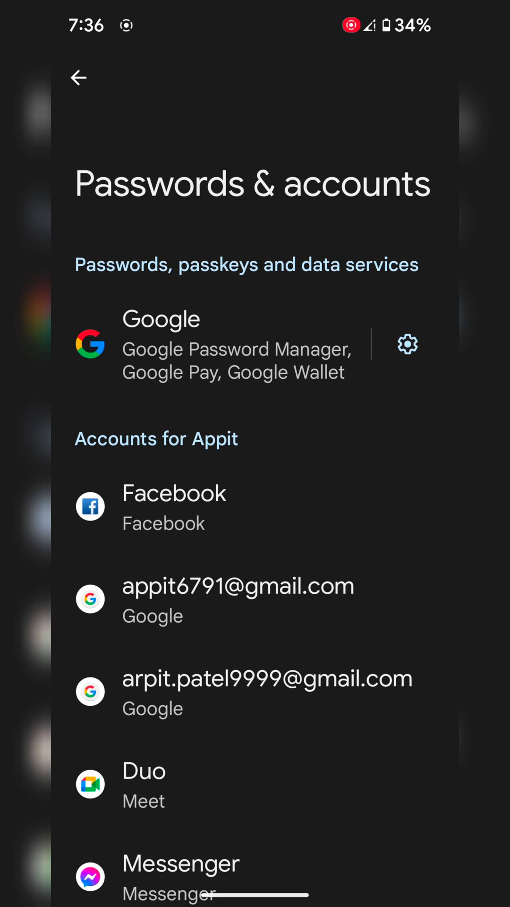
pyautogui.click(238, 599)
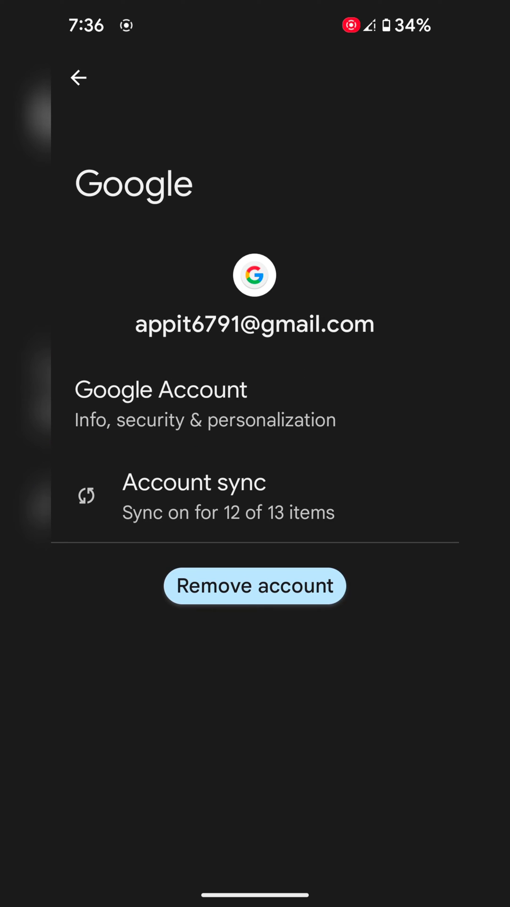
pyautogui.click(194, 497)
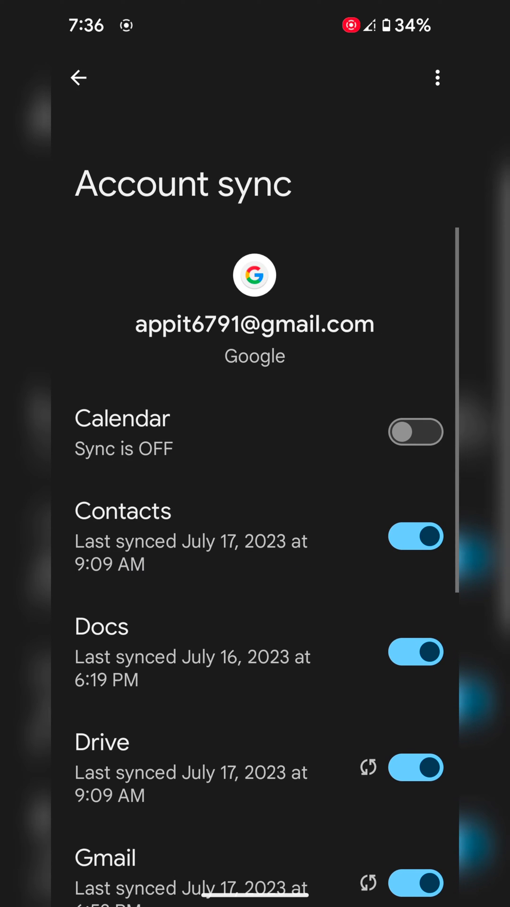
pyautogui.scroll(-3)
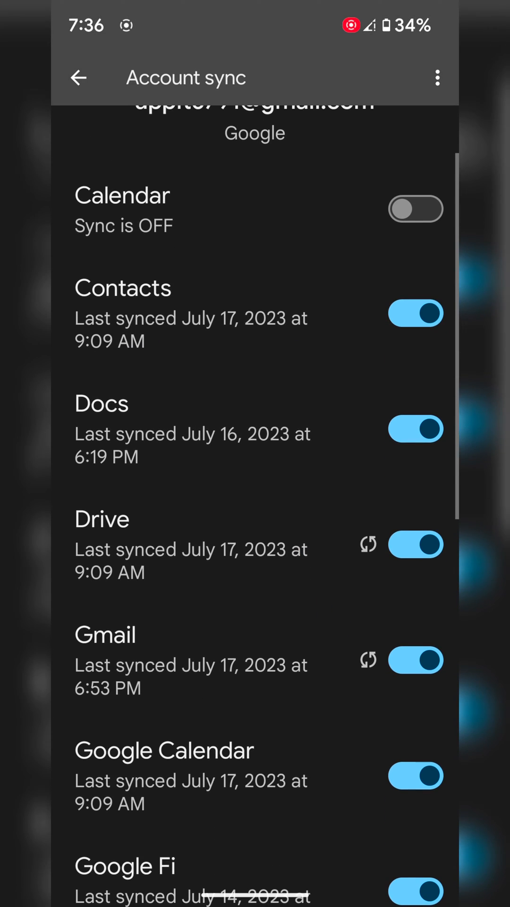
pyautogui.scroll(-3)
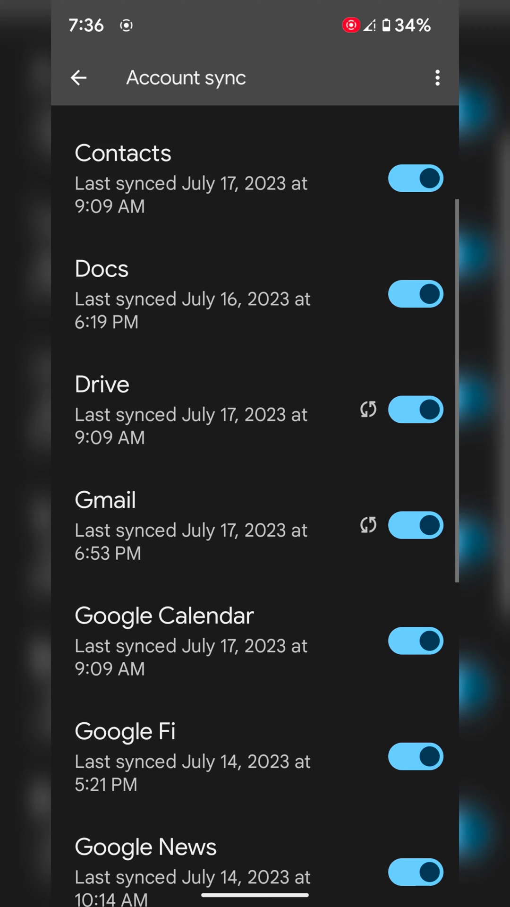
pyautogui.scroll(-3)
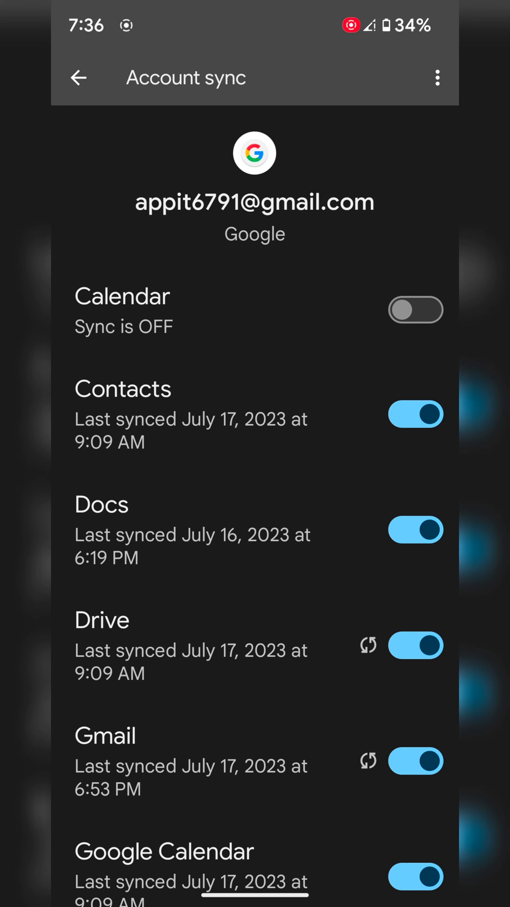
pyautogui.scroll(-3)
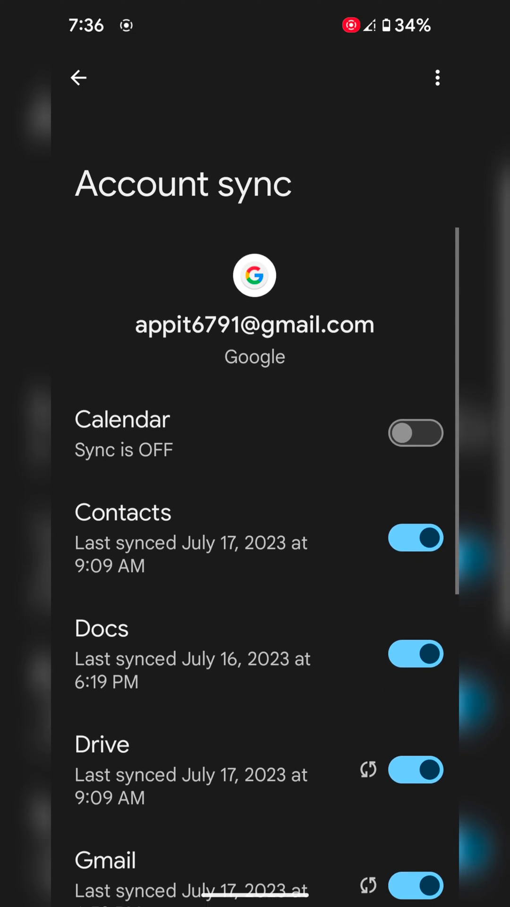
# Run Sync now from the Account sync menu and return to the Google account page
pyautogui.click(437, 77)
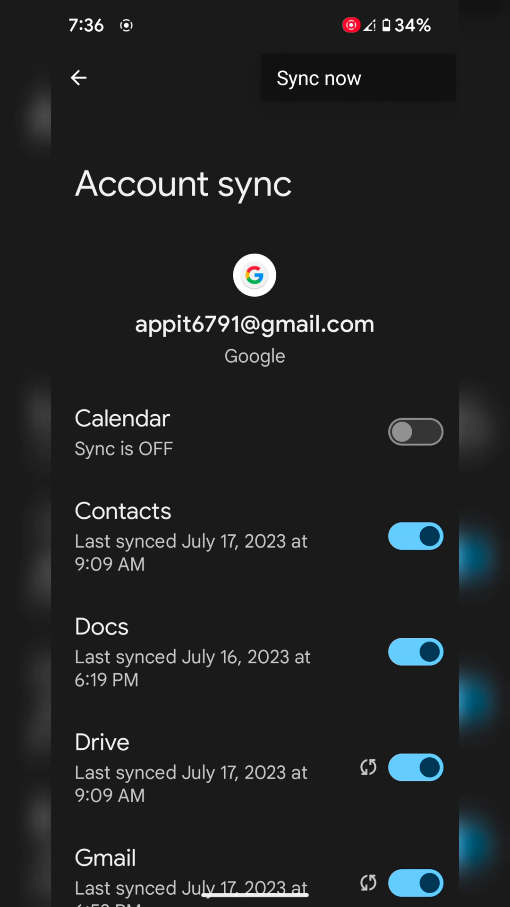
pyautogui.click(437, 77)
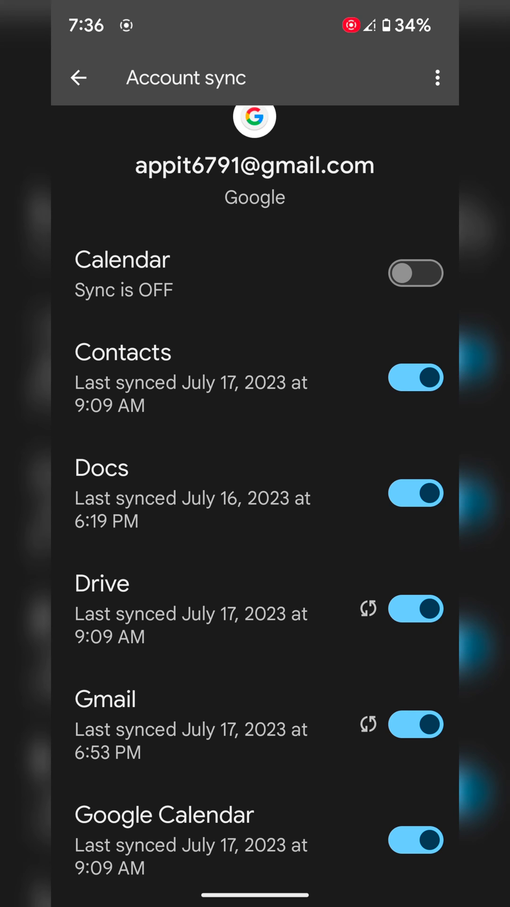
pyautogui.scroll(-3)
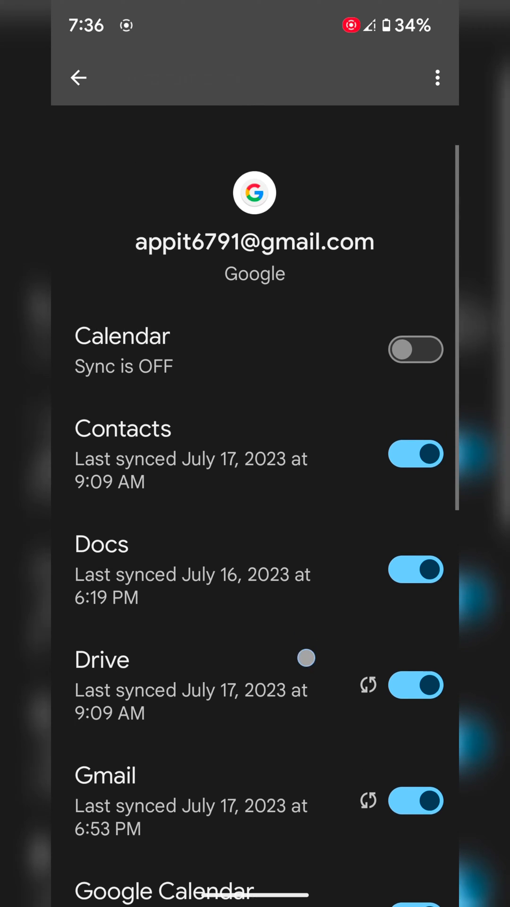
pyautogui.scroll(-3)
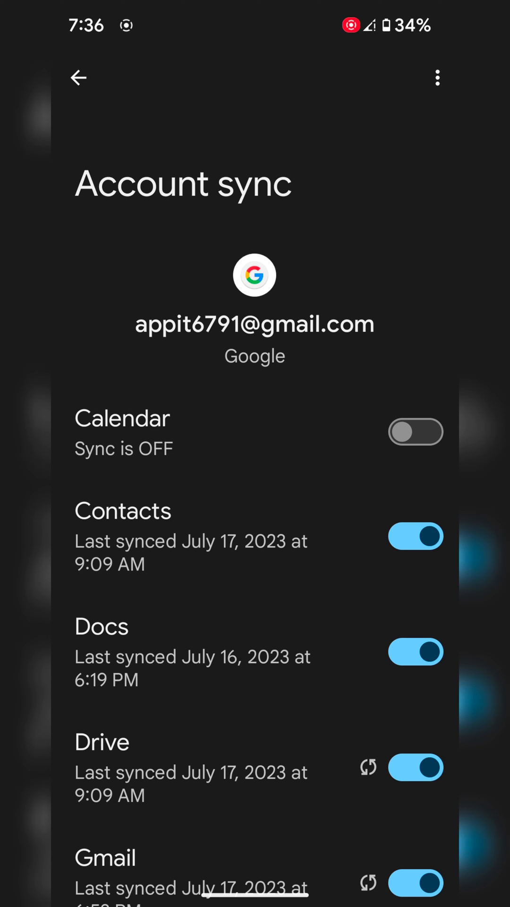
pyautogui.click(80, 77)
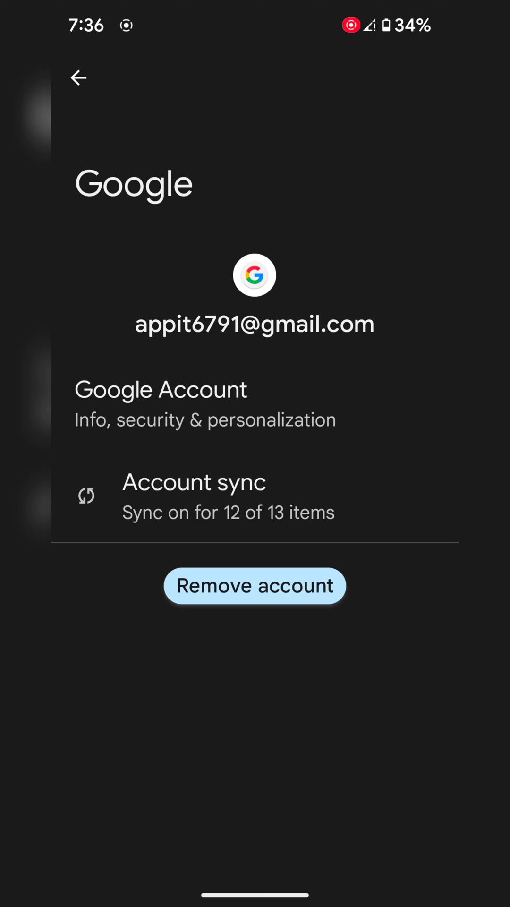
# Back out of the account pages to the main Settings list
pyautogui.click(78, 78)
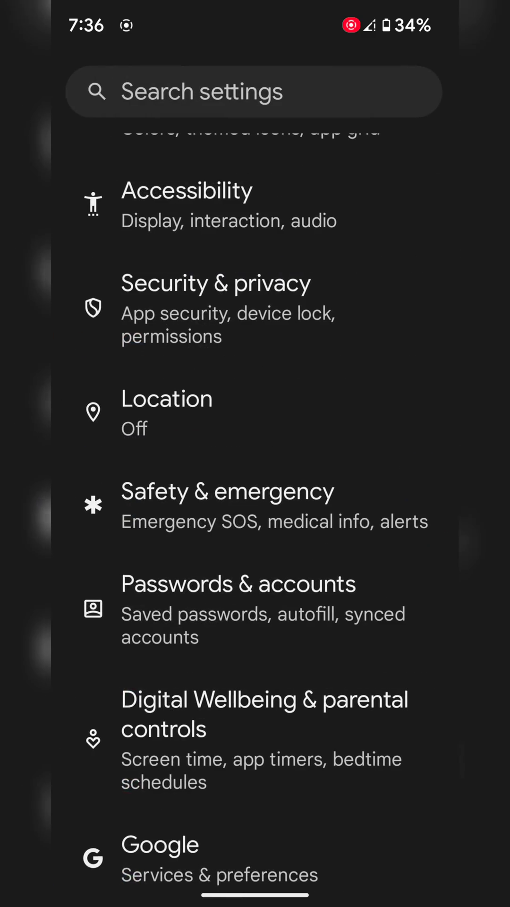